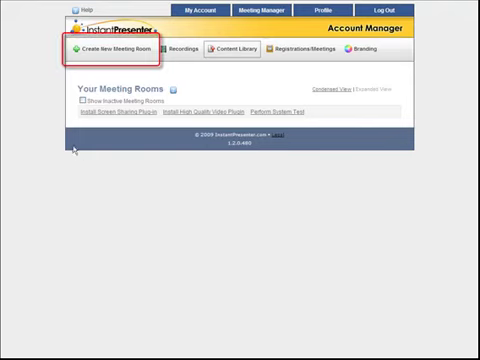
pyautogui.moveTo(118, 51)
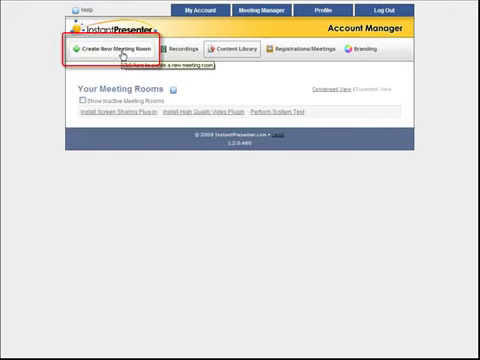
# Create a new meeting room from the Account Manager page
pyautogui.click(111, 51)
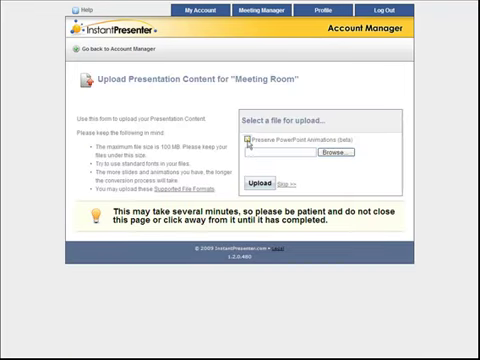
# Upload the PowerPoint slides for Meeting Room and start the e-mail invitation wizard
pyautogui.click(252, 138)
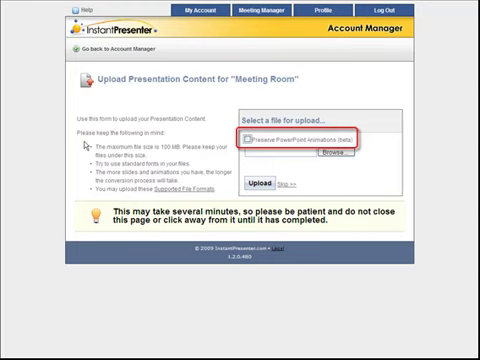
pyautogui.click(326, 153)
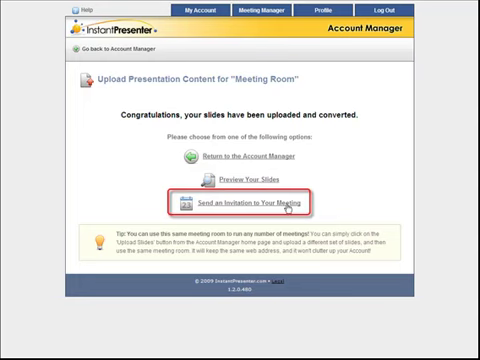
pyautogui.click(237, 204)
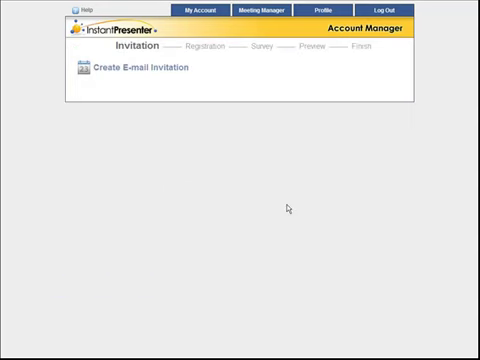
# Set the Meeting Start Date to 12/11/2009, Time to 1:00 PM, Duration 30 minutes
pyautogui.click(148, 69)
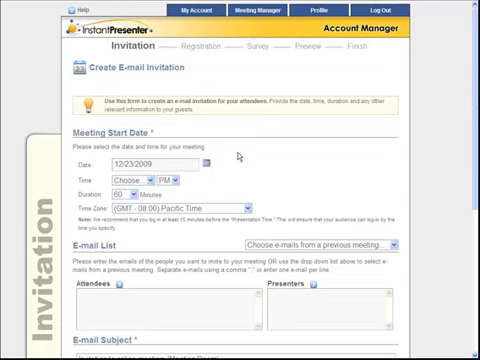
pyautogui.scroll(-3)
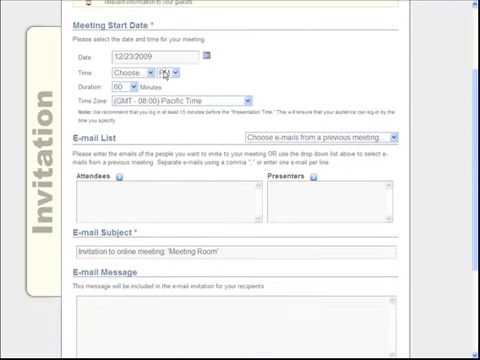
pyautogui.click(120, 73)
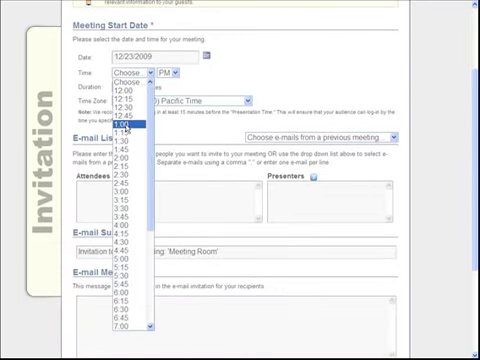
pyautogui.click(120, 124)
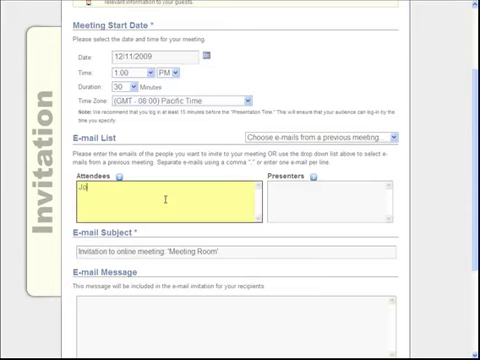
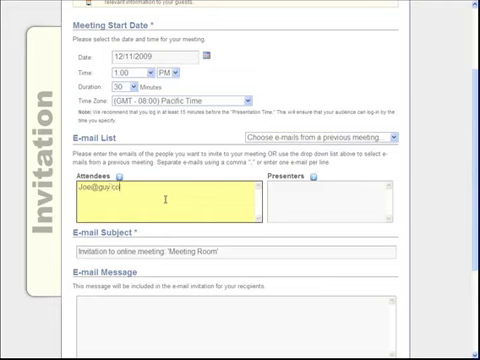
pyautogui.click(320, 205)
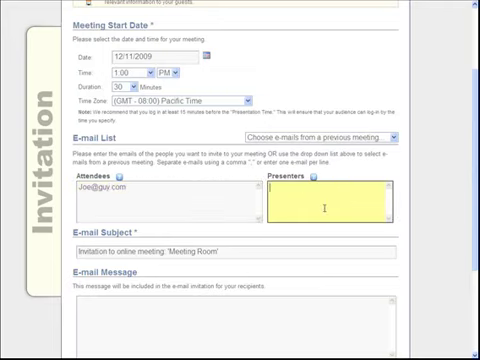
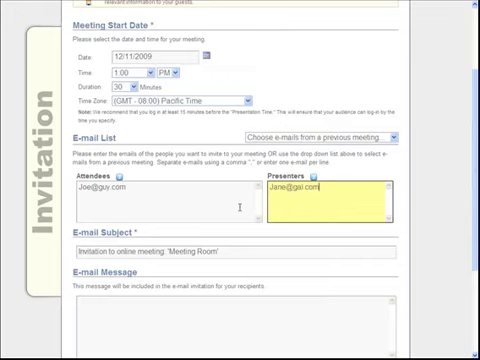
pyautogui.scroll(-3)
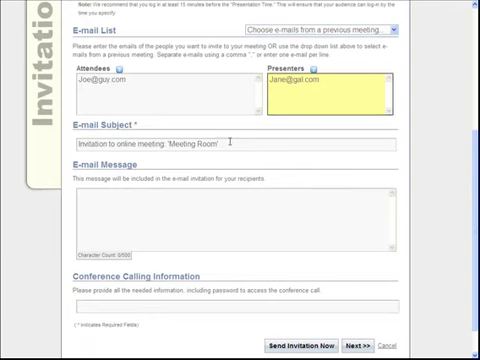
# Add the message 'Thanks for coming to my meeting!', send, and return to Account Manager
pyautogui.click(230, 215)
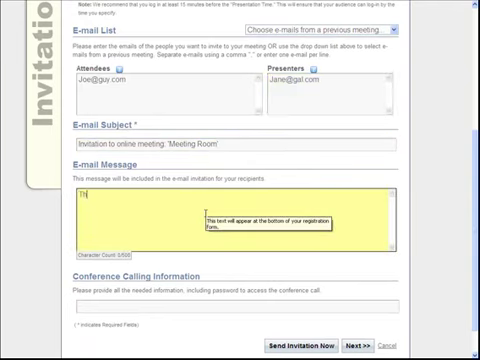
pyautogui.write('Thanks for coming to my meeting!')
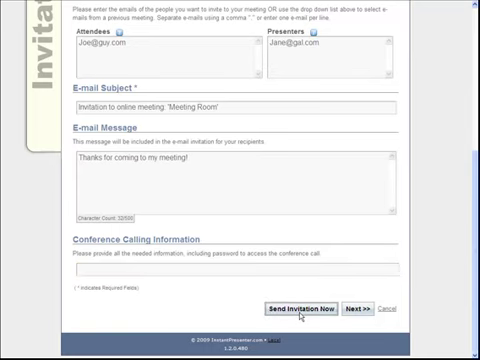
pyautogui.click(298, 307)
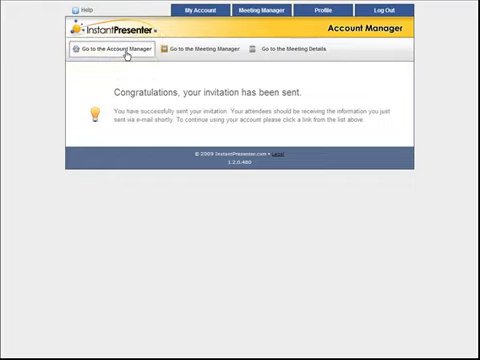
pyautogui.click(118, 48)
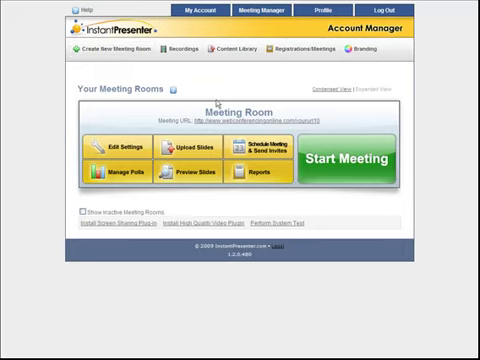